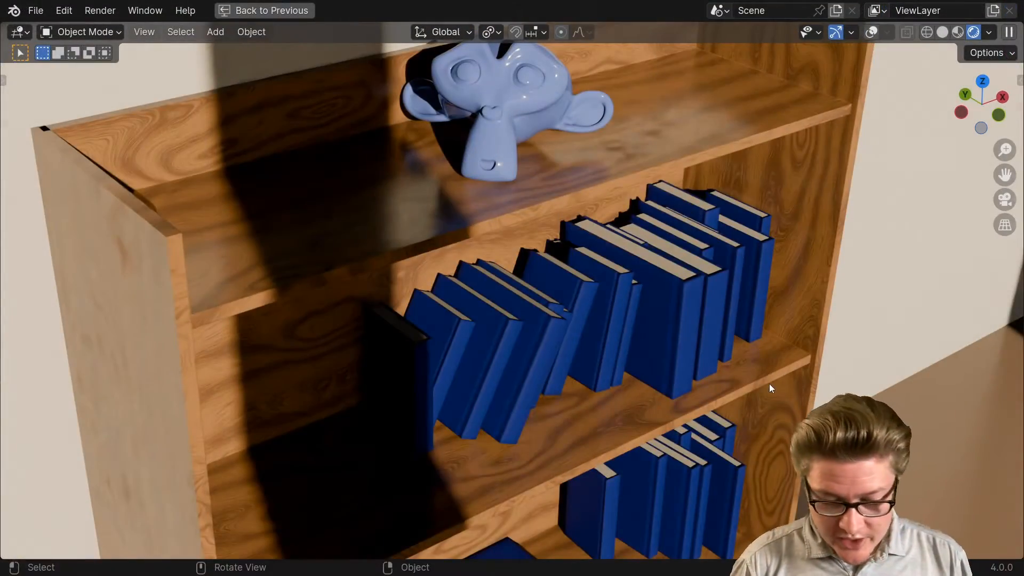
Step: Switch from the desktop to Edge, showing the Blender Guru Part 8 rendering tutorial
left_click(245, 559)
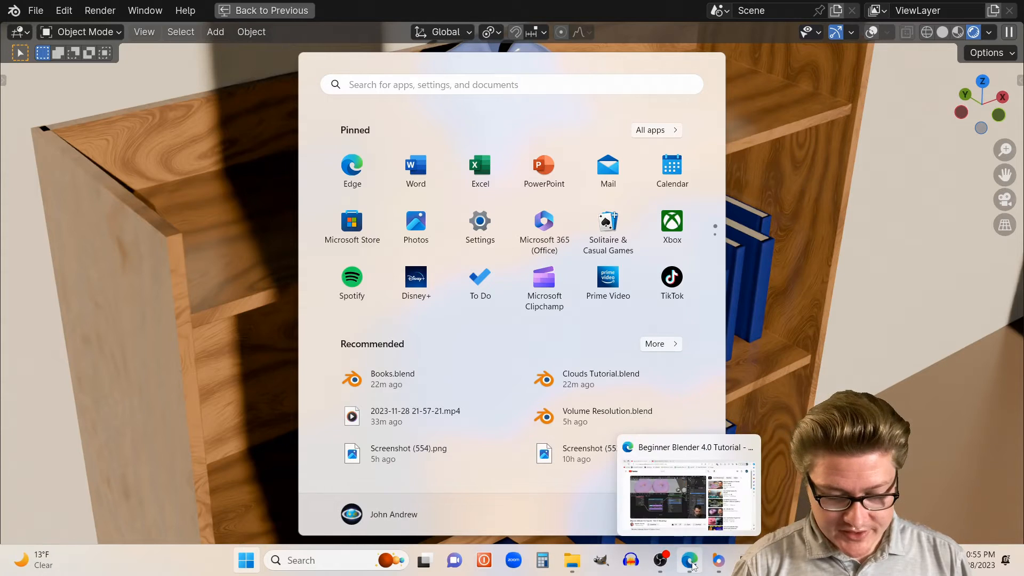
left_click(688, 559)
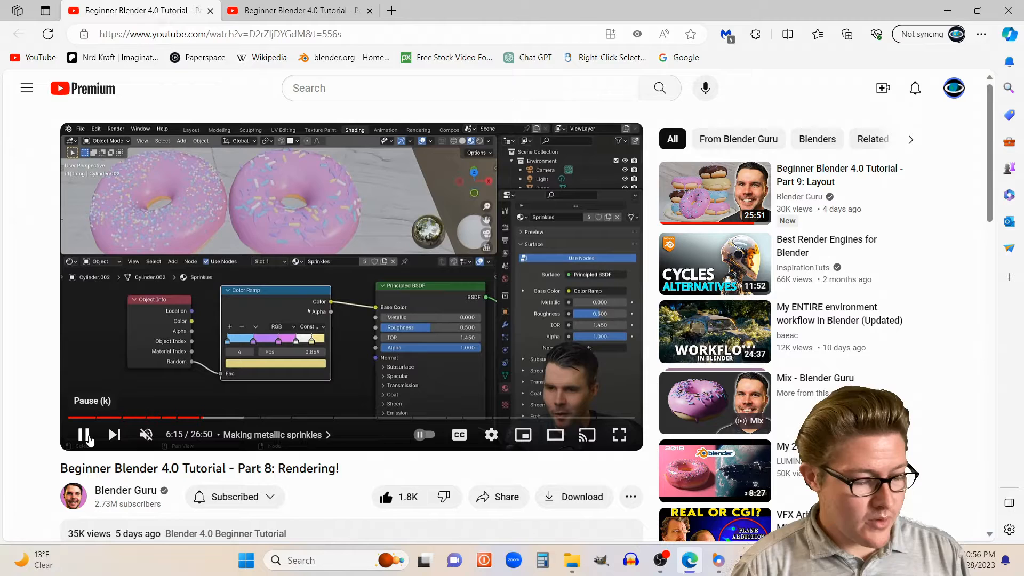
Step: Pause the Part 8 rendering tutorial video
left_click(83, 434)
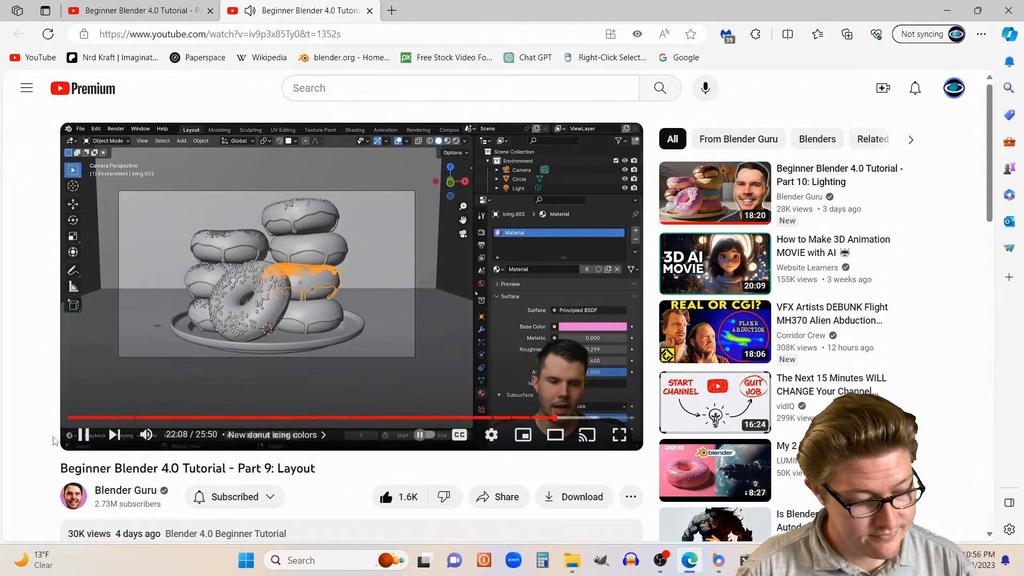
mouse_move(83, 434)
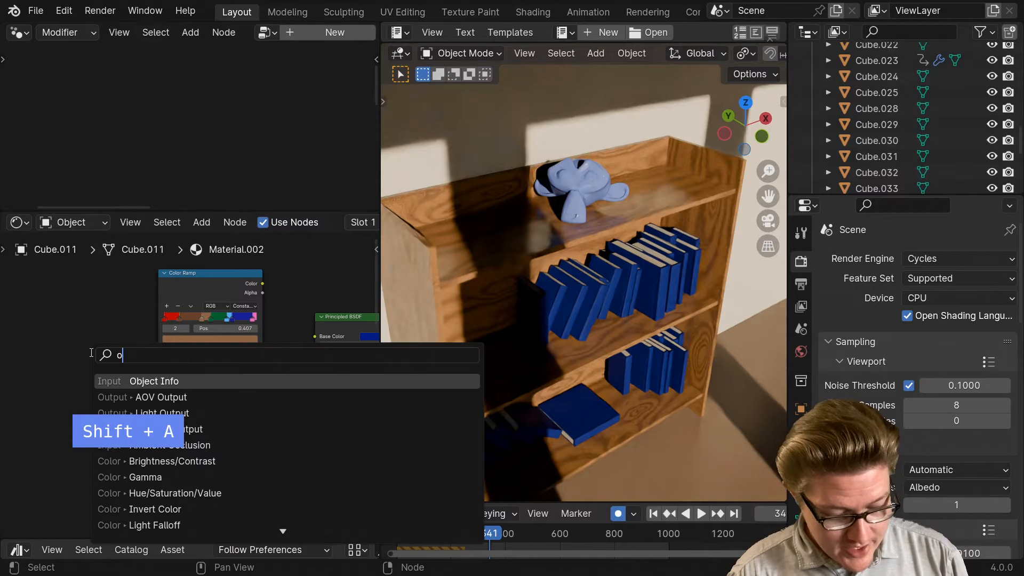
Step: Search 'object' and add an Object Info node to the book material
type("bject")
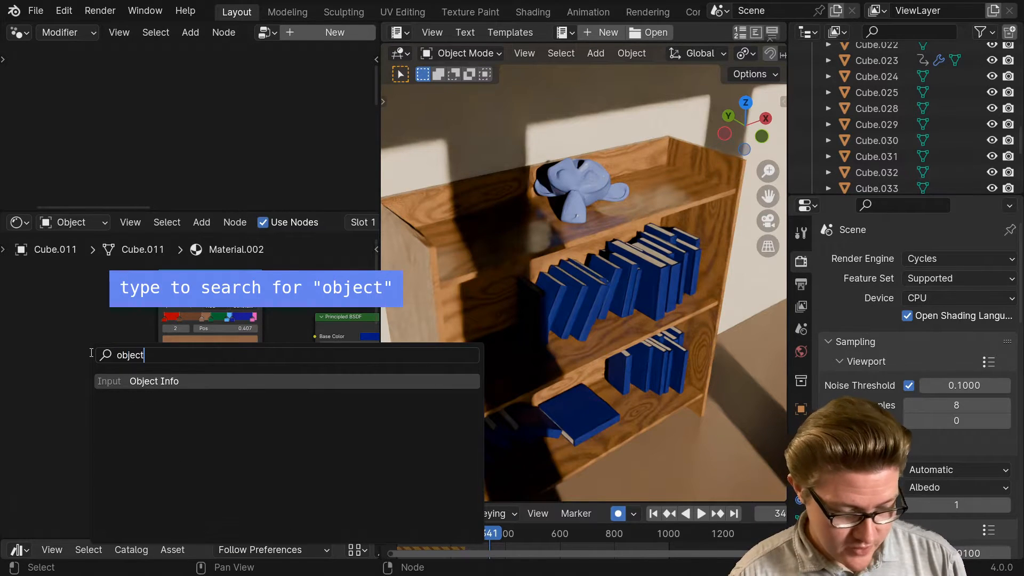
left_click(154, 380)
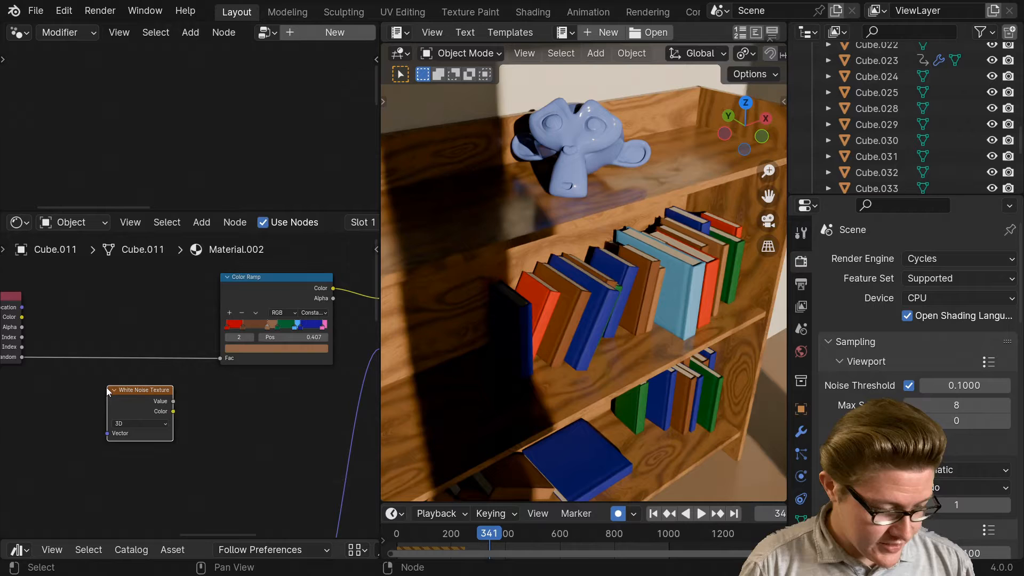
Step: Insert the White Noise Texture into the Object Info Random to Color Ramp Fac link
left_click(139, 401)
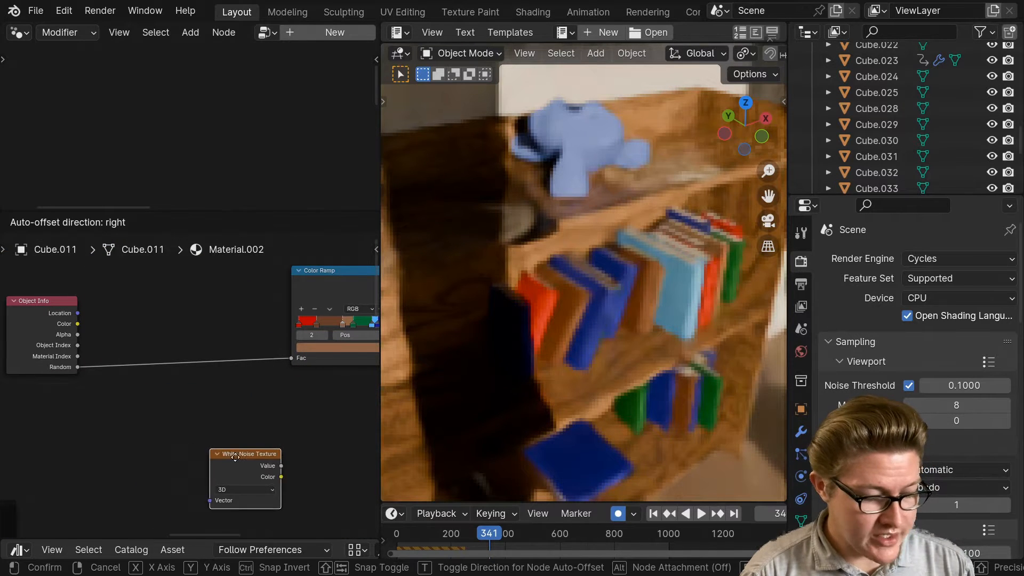
left_click_drag(245, 453, 182, 353)
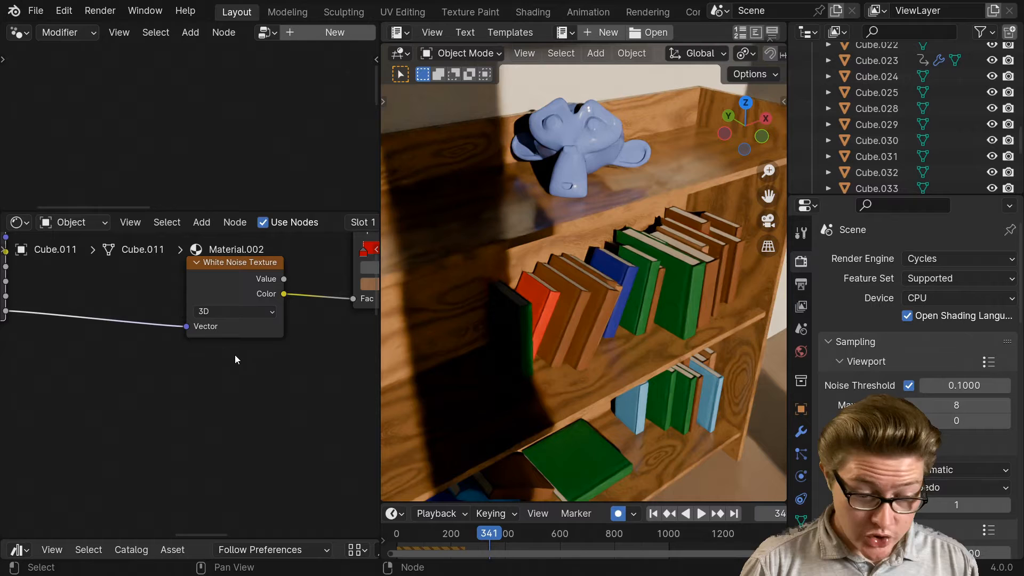
Step: Switch the White Noise Texture to 4D, try some W values, then reset W to 0
left_click(233, 311)
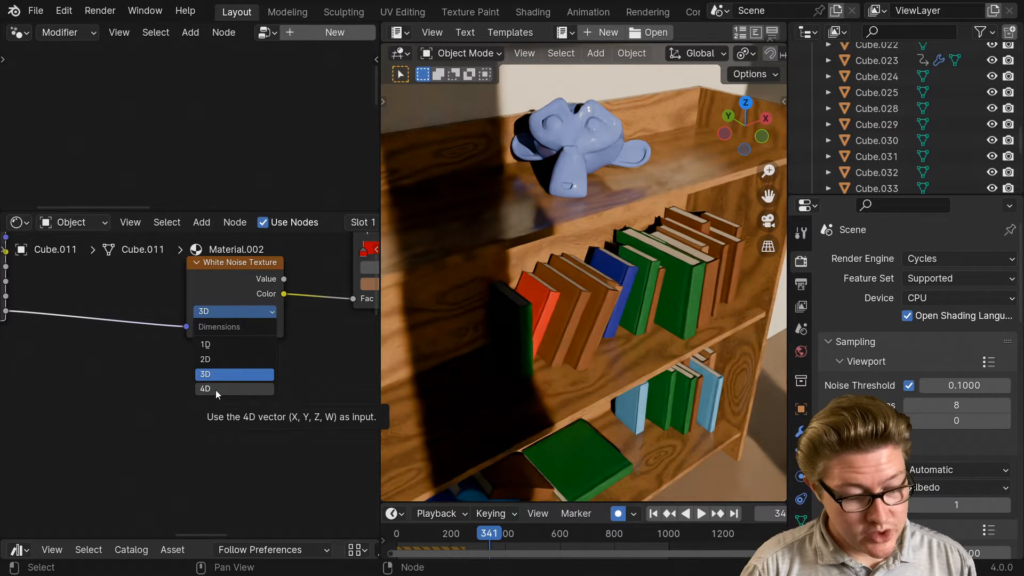
left_click(205, 388)
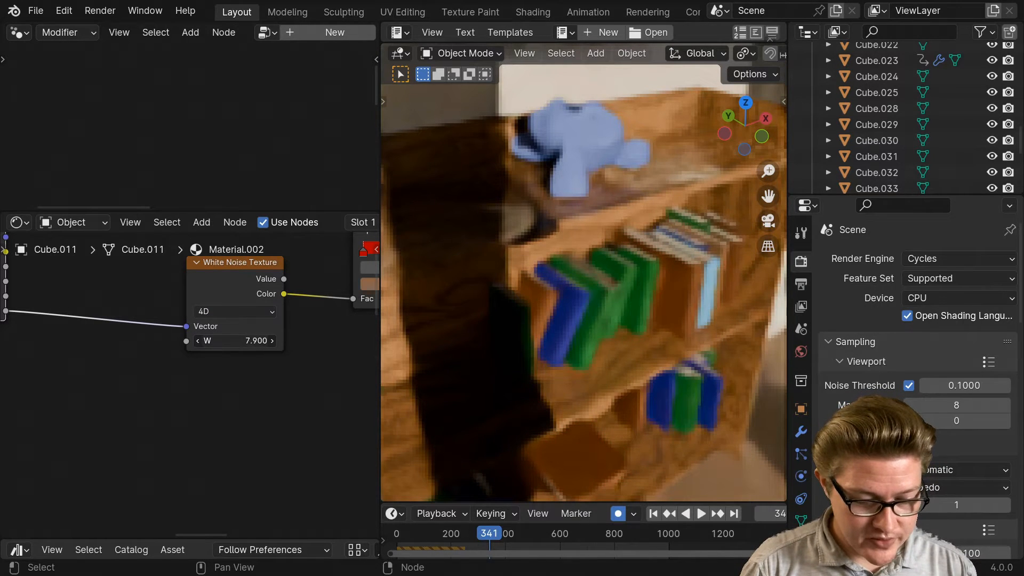
key("z")
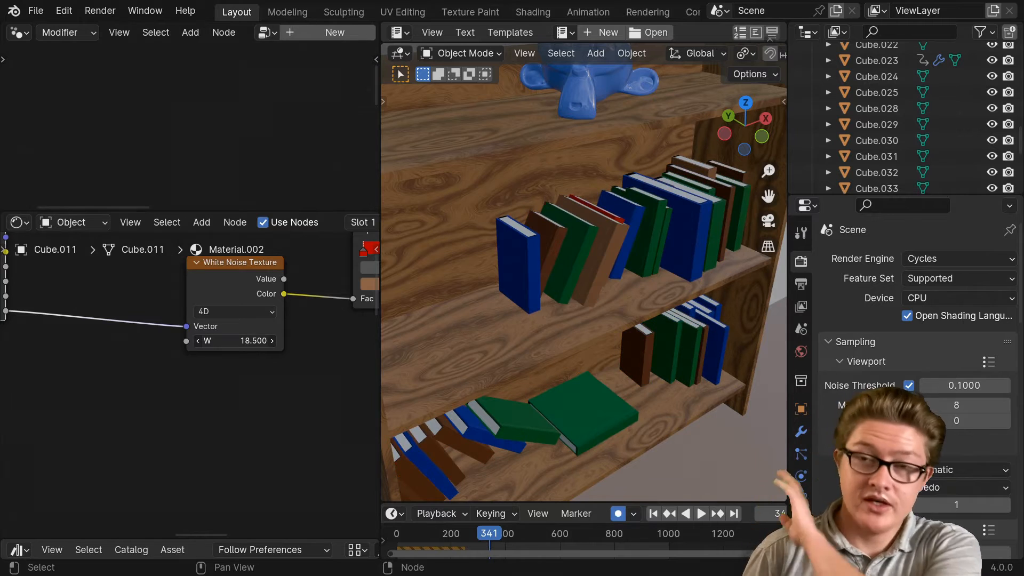
left_click(270, 340)
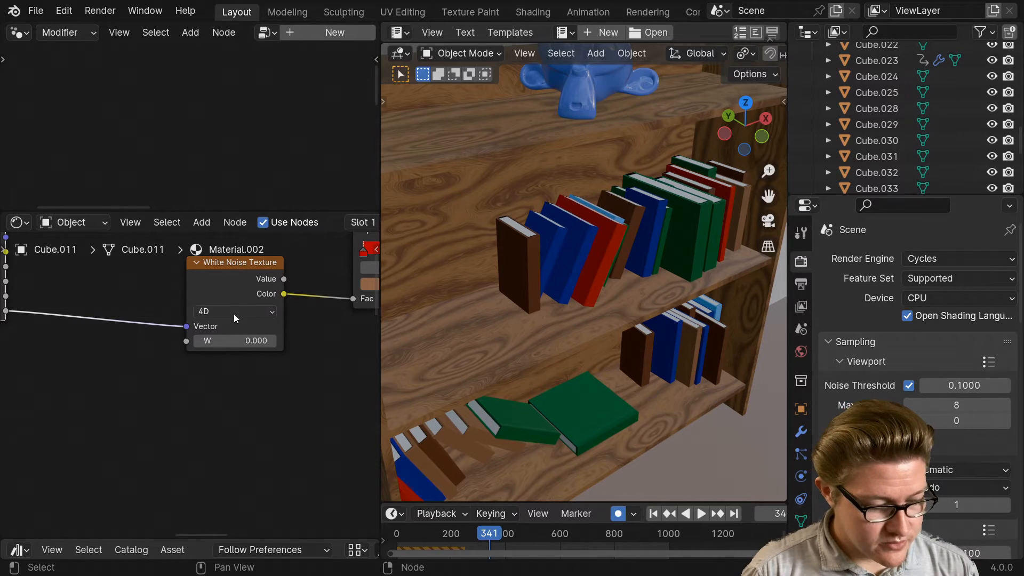
Step: Set the White Noise Texture to 1D and bring the Object Info node into view
left_click(233, 311)
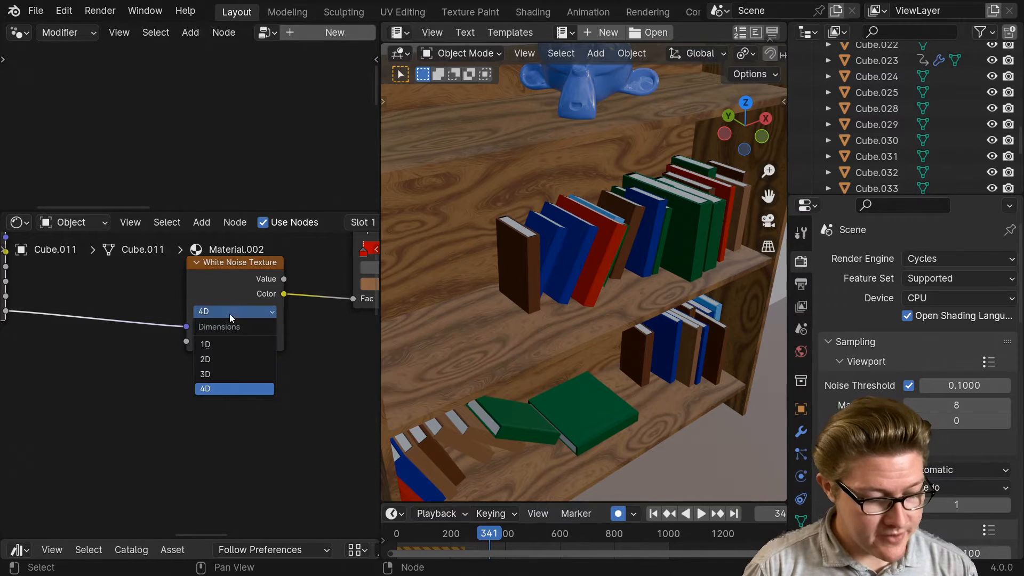
mouse_move(220, 389)
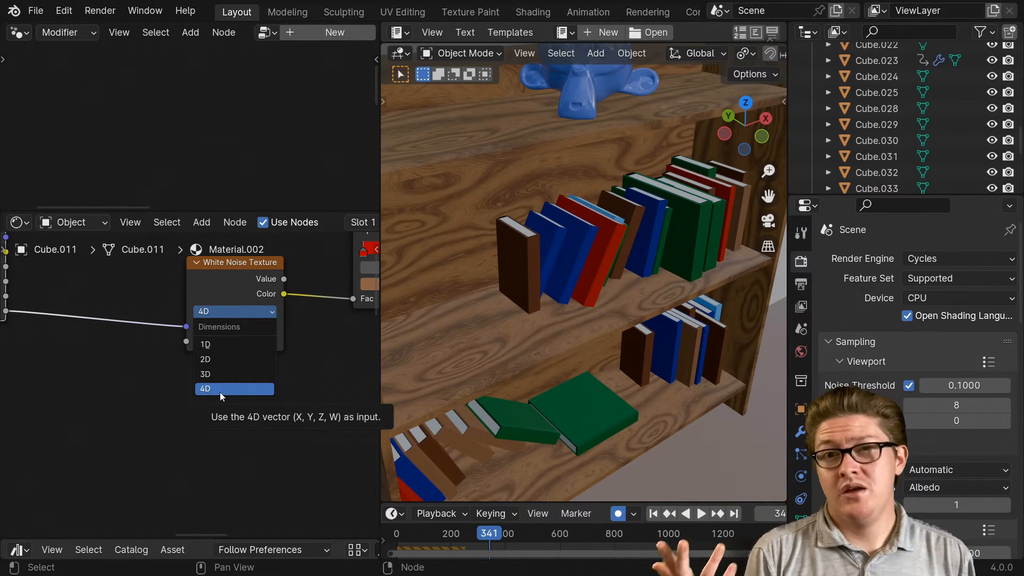
mouse_move(217, 353)
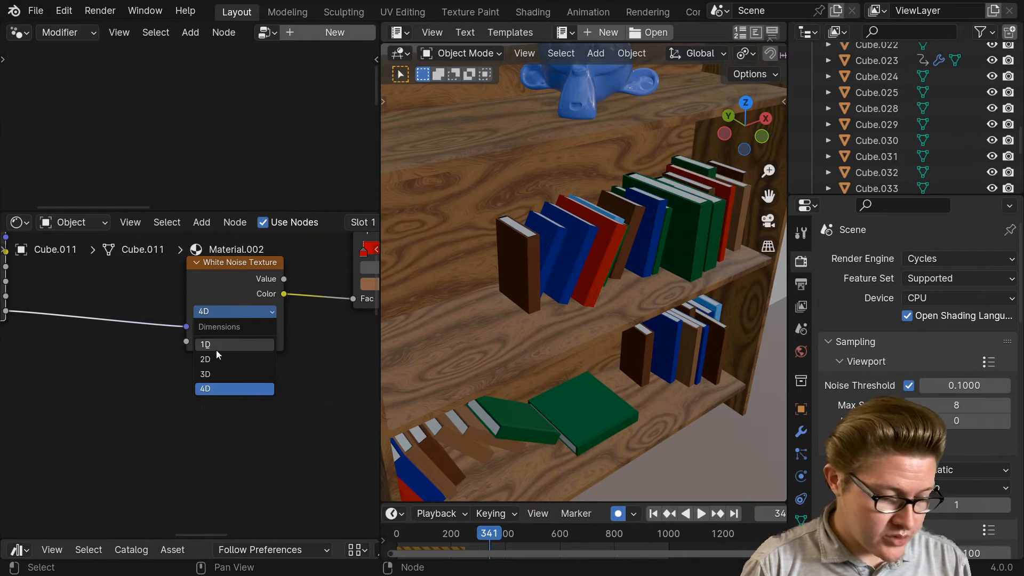
left_click(204, 344)
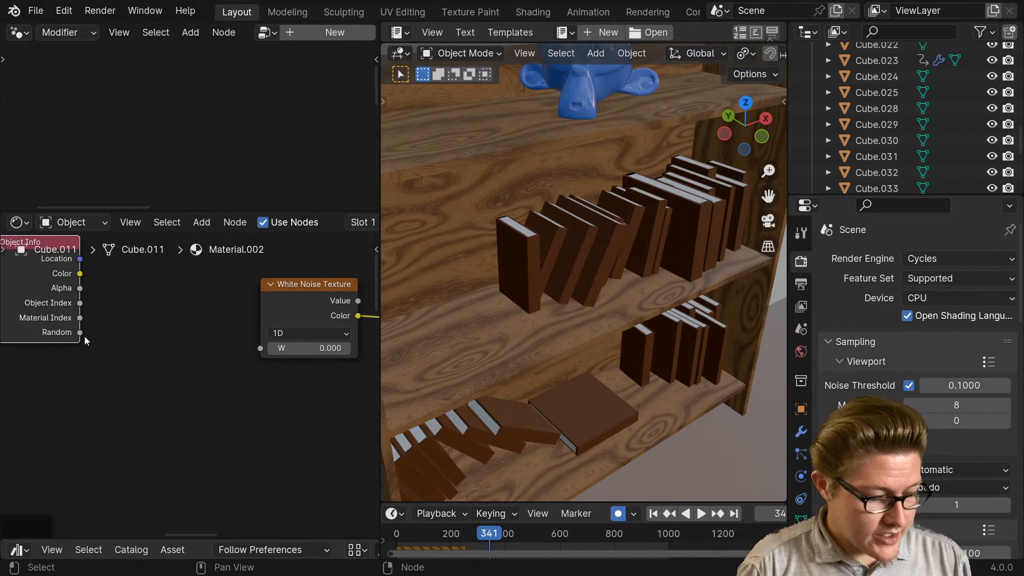
left_click_drag(79, 332, 260, 346)
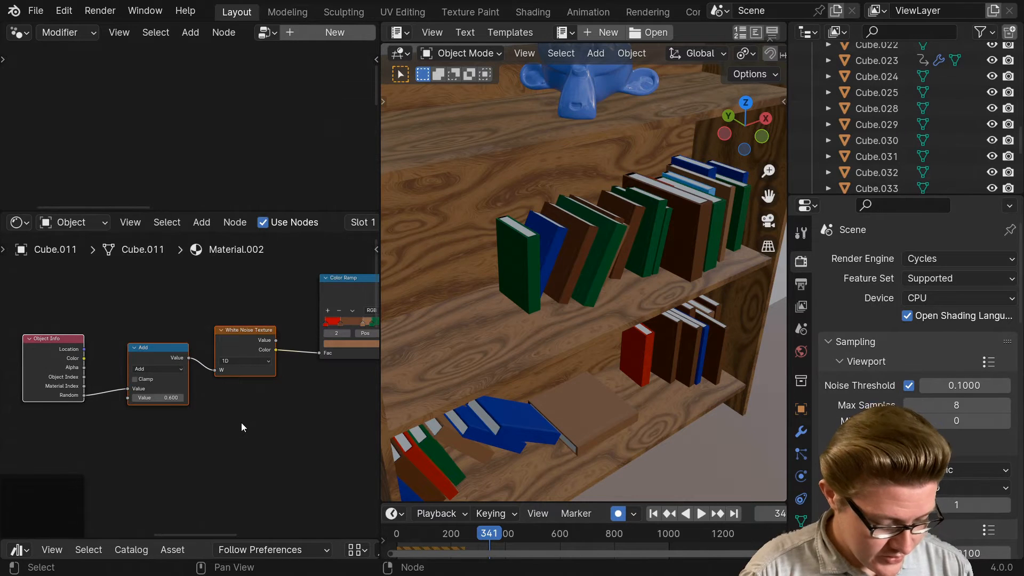
Step: Group the selected Object Info, Add and White Noise nodes with Ctrl+G
key("ctrl+g")
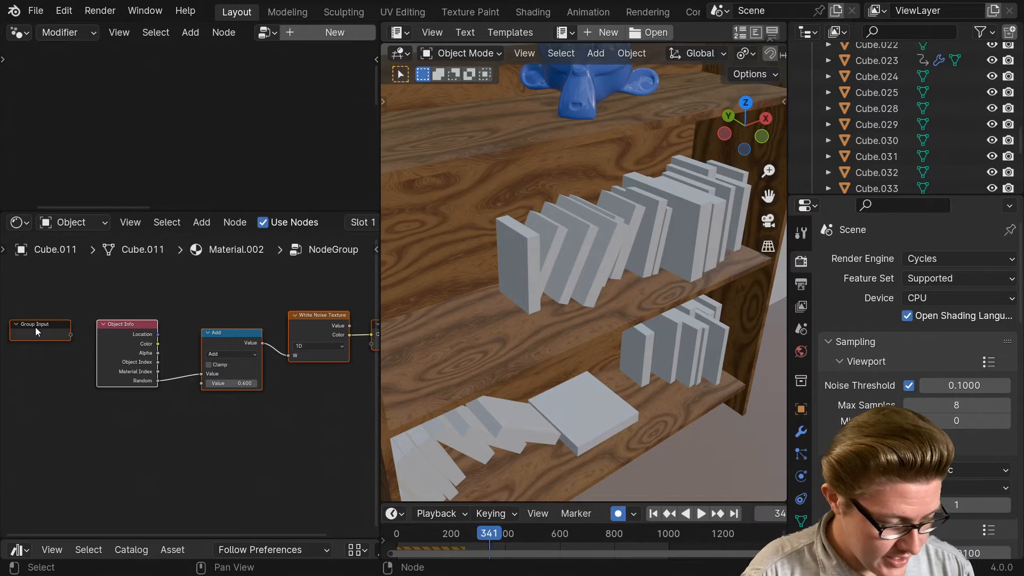
Step: Connect a Group Input to the Add node and name the exposed input W
left_click_drag(39, 326, 118, 415)
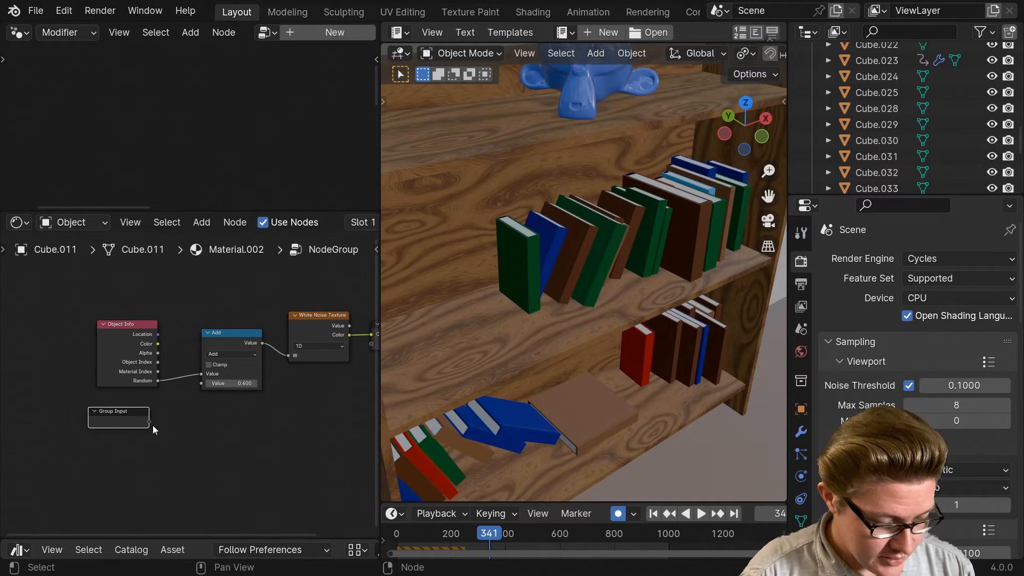
left_click(230, 383)
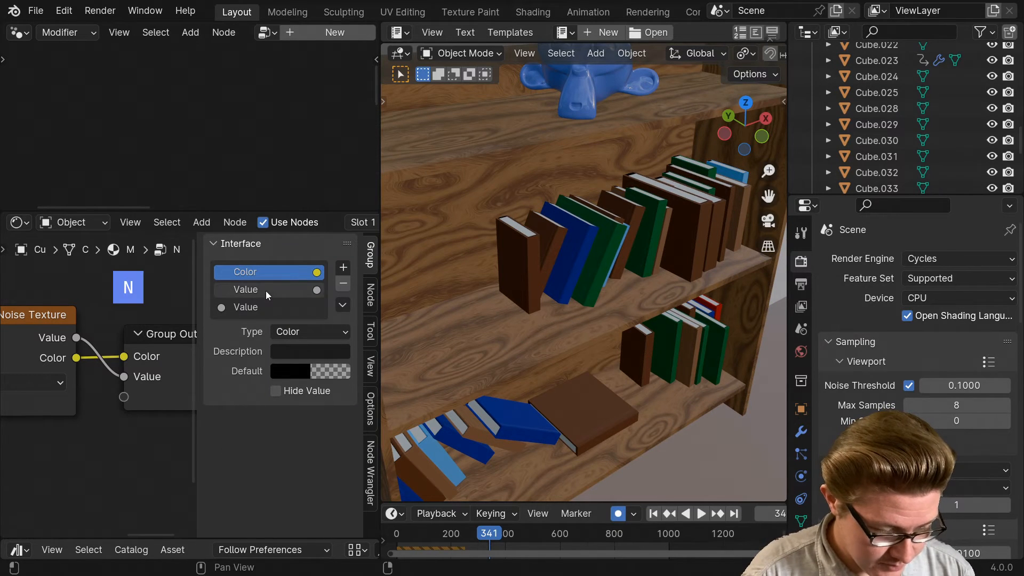
left_click(267, 289)
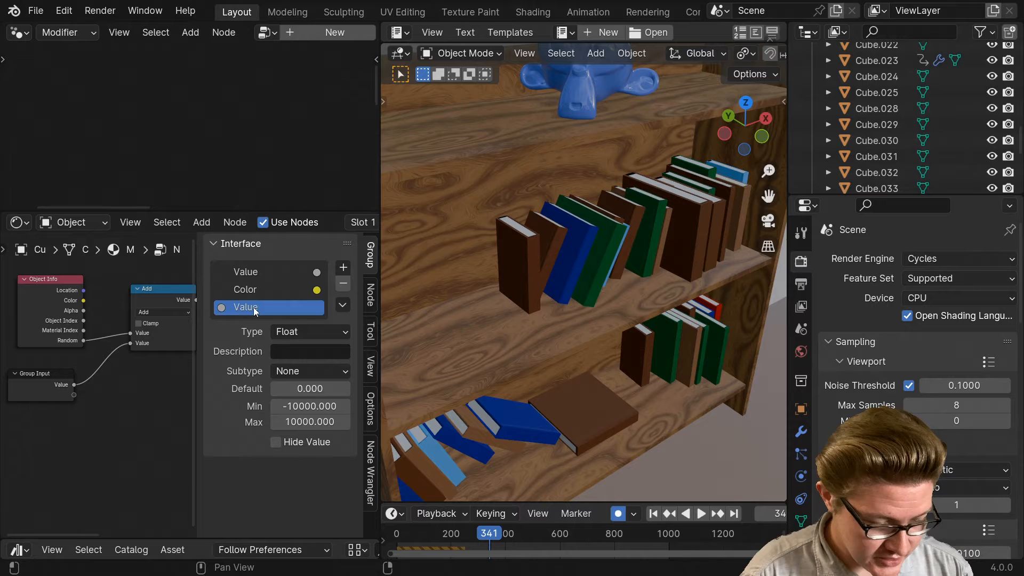
type("W")
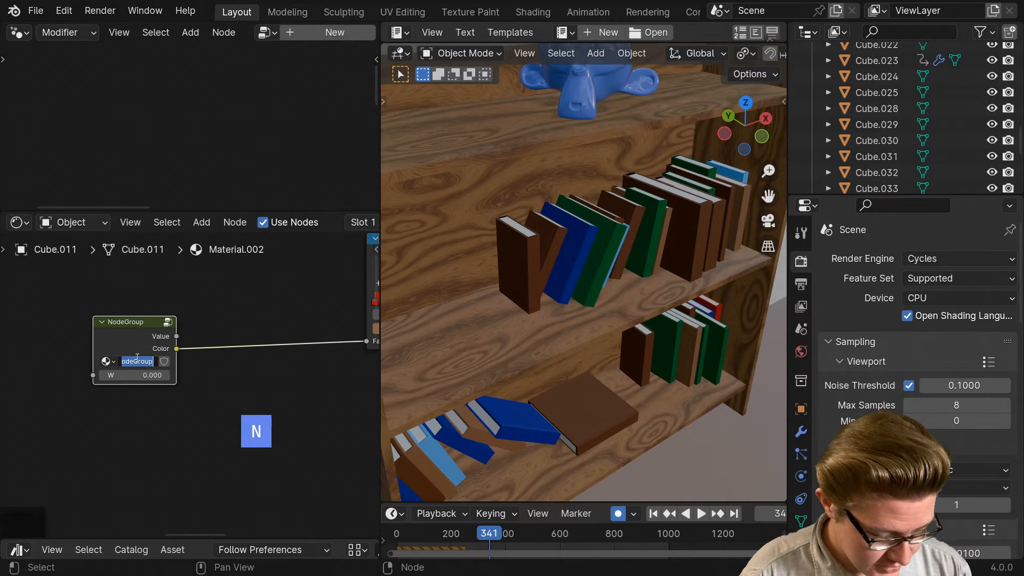
Step: Rename the node group to 'Random Object' and move it right
type("Rando")
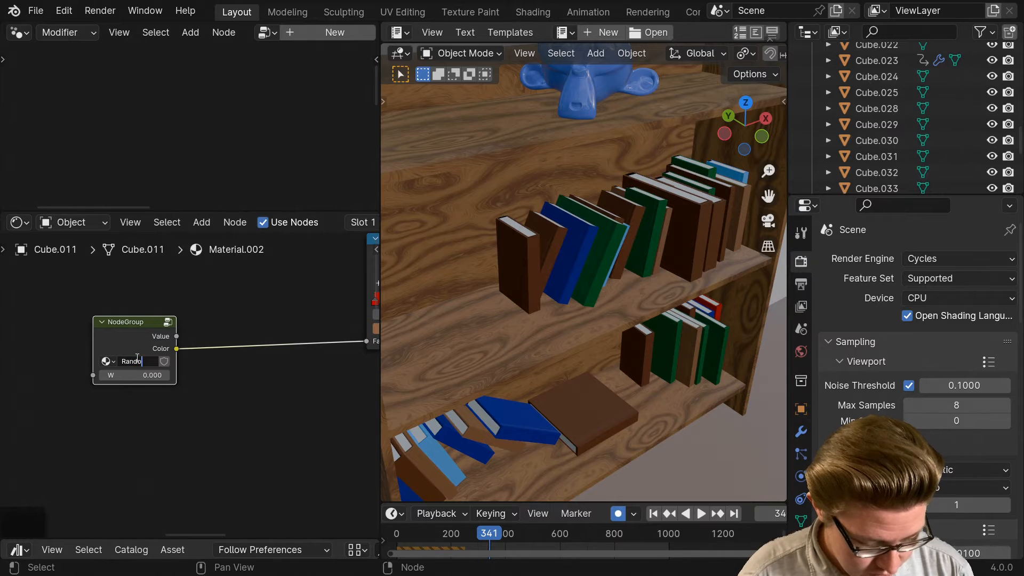
type("ndom Ob")
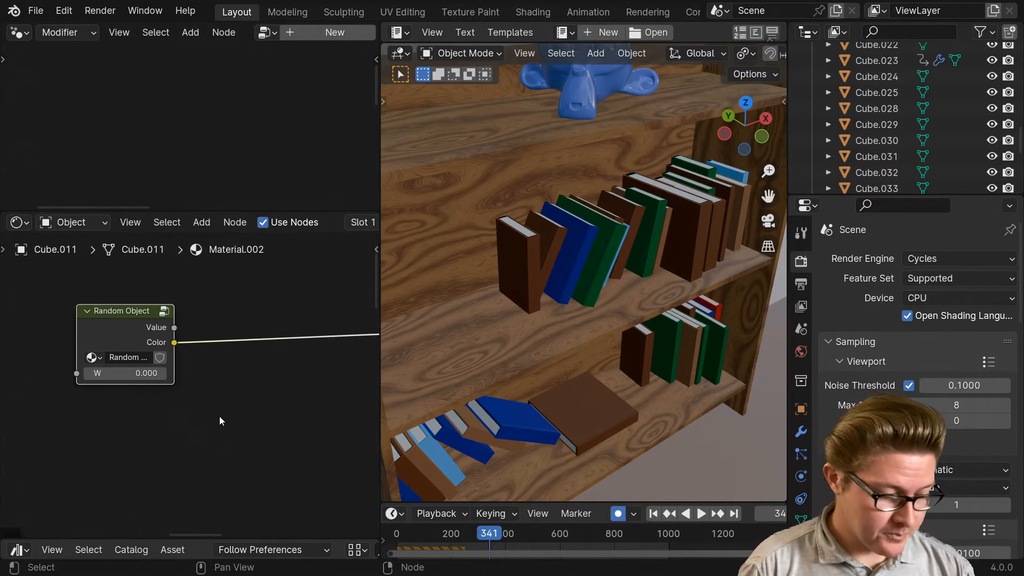
left_click_drag(124, 310, 221, 310)
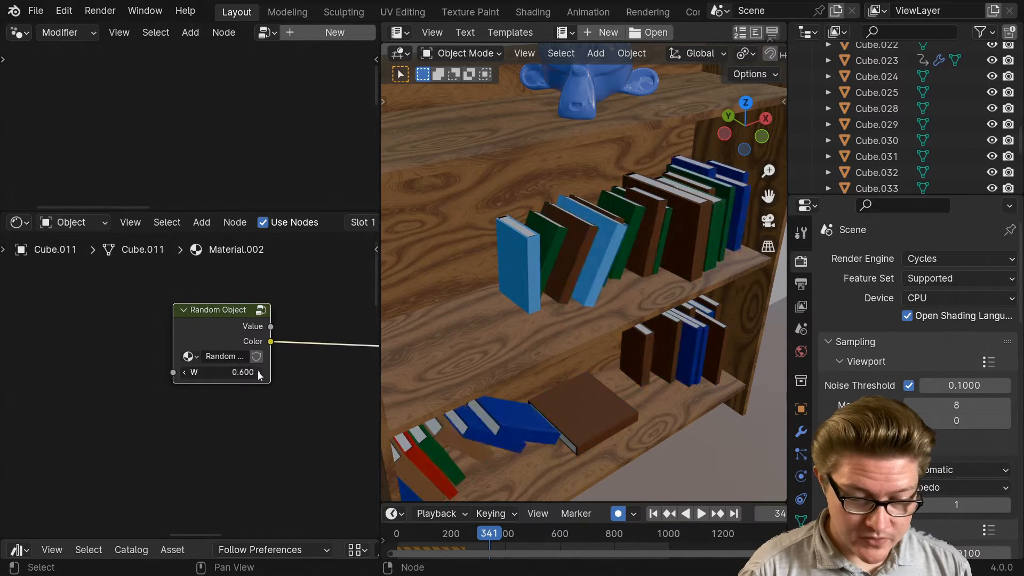
Step: Raise the group's W value to 23.3 to reshuffle the book colours
left_click_drag(221, 371, 242, 372)
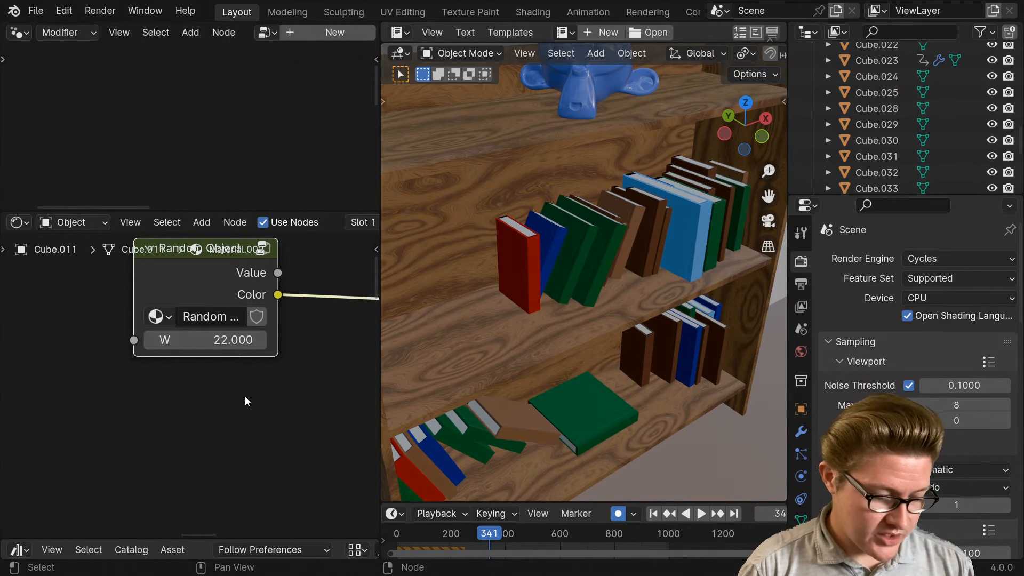
left_click_drag(204, 339, 215, 340)
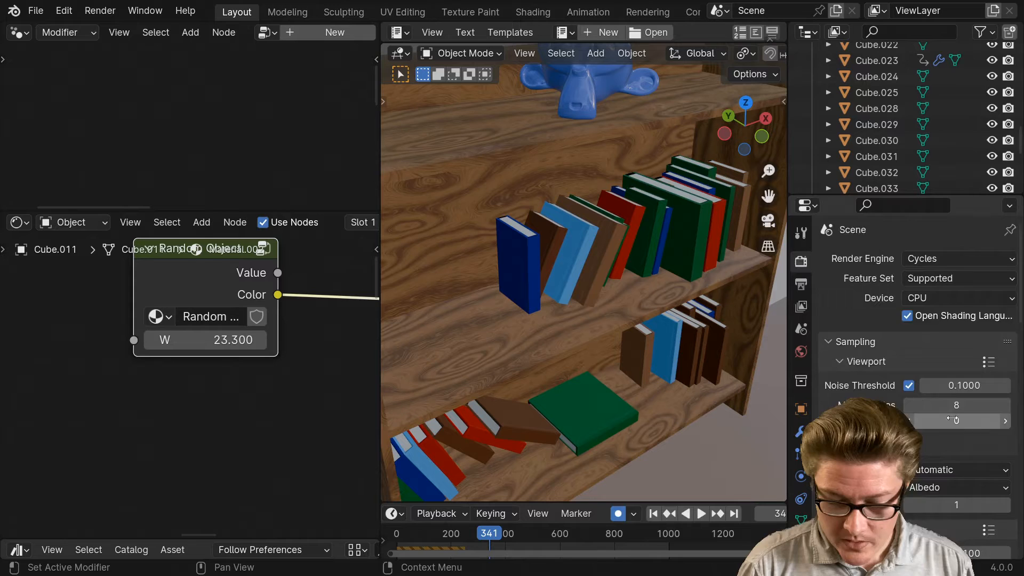
scroll("down", 3)
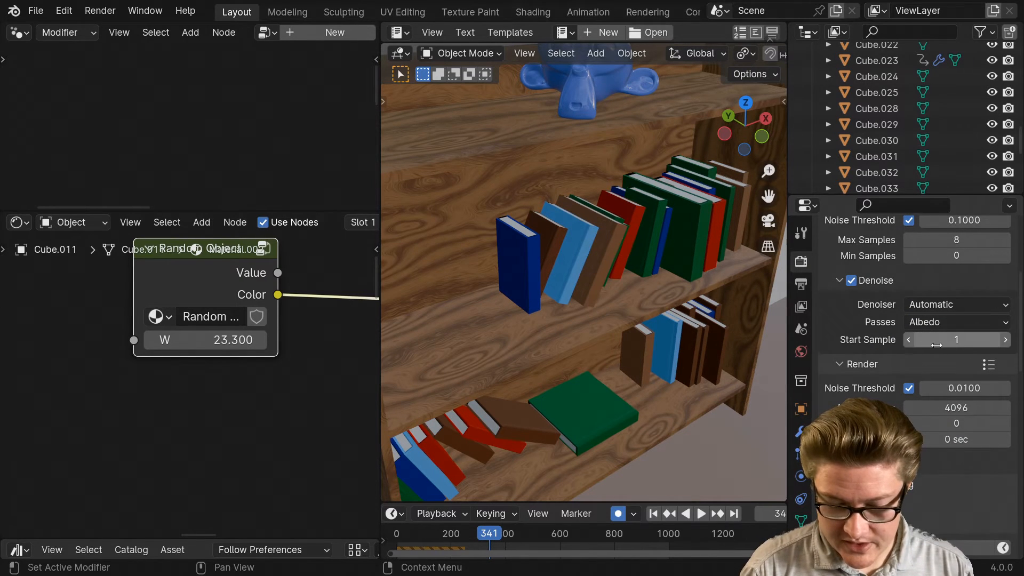
scroll("down", 3)
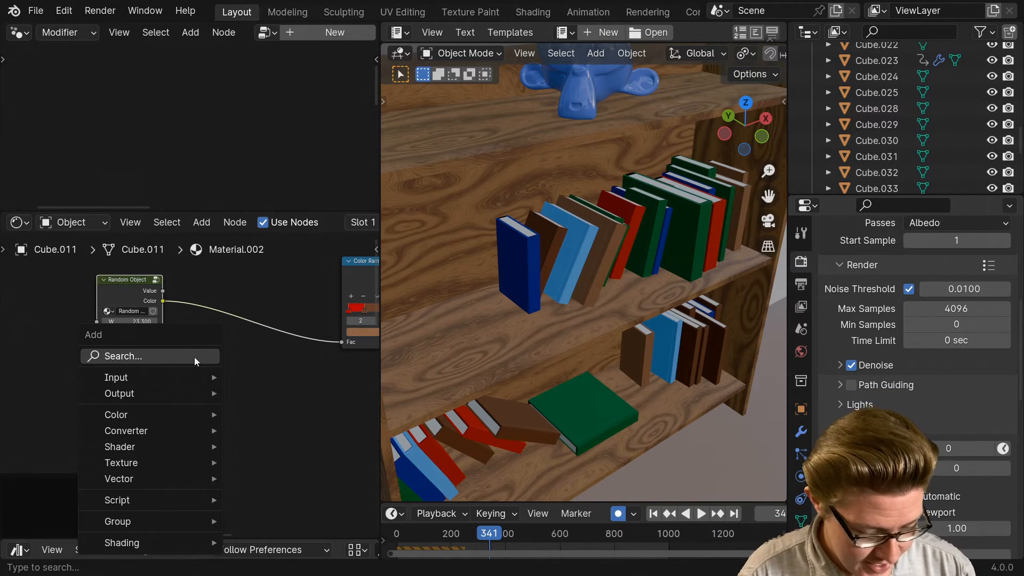
Step: Search 'brick' and add a Brick Texture node
type("brick")
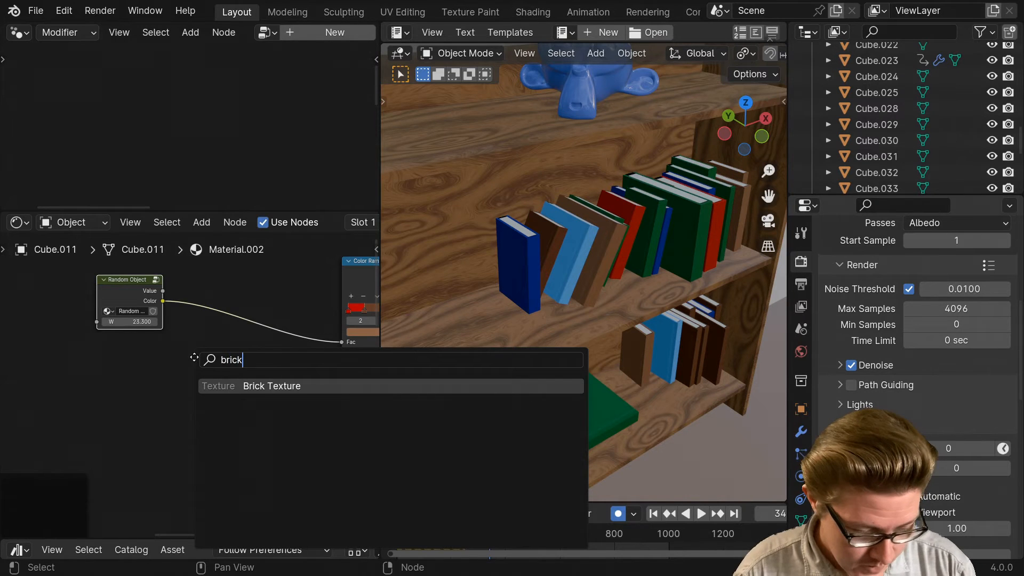
left_click(271, 385)
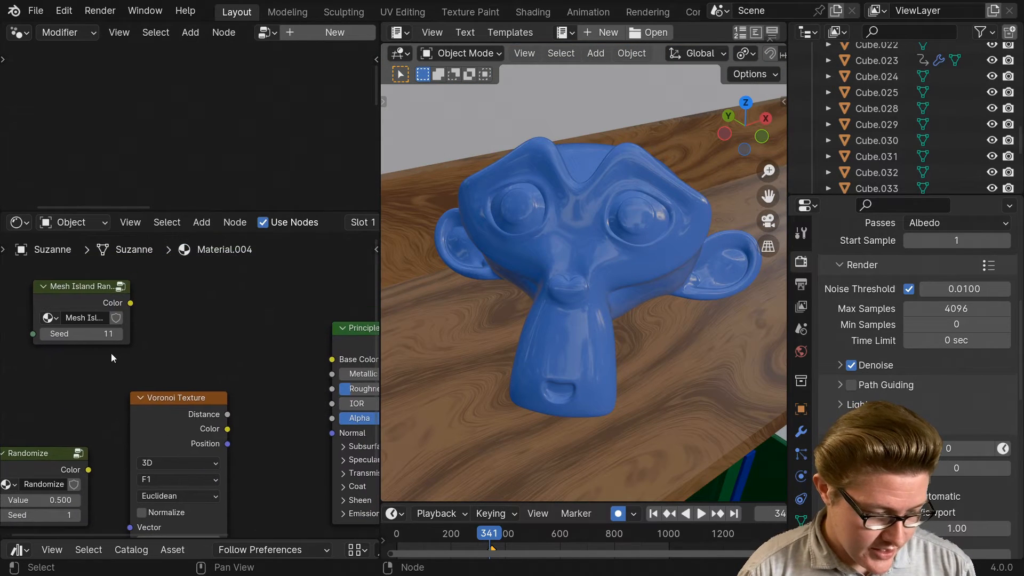
Step: Wire the Voronoi colour through the Randomize group into Suzanne's base colour for pastel patches
left_click_drag(130, 303, 298, 359)
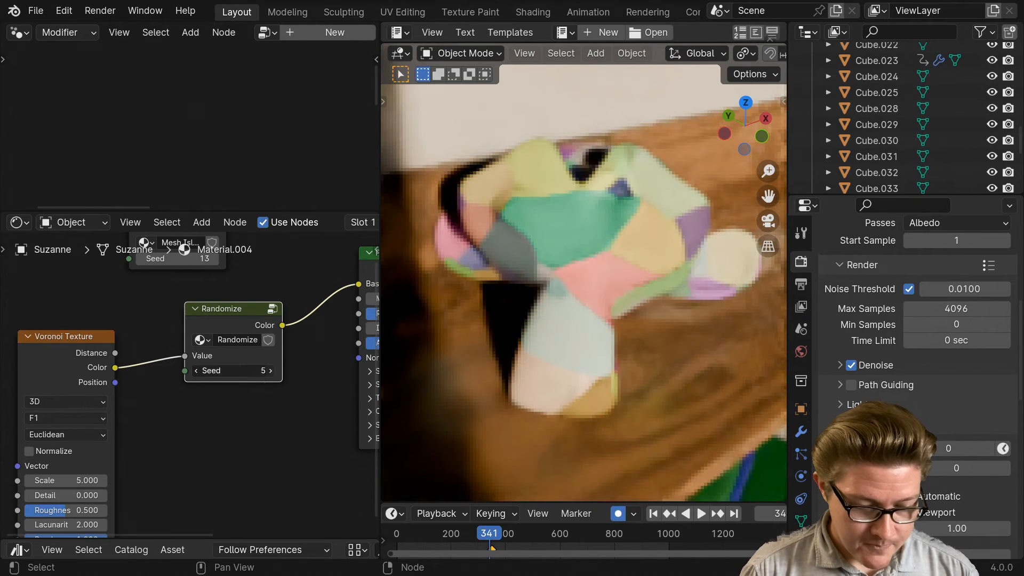
left_click(231, 370)
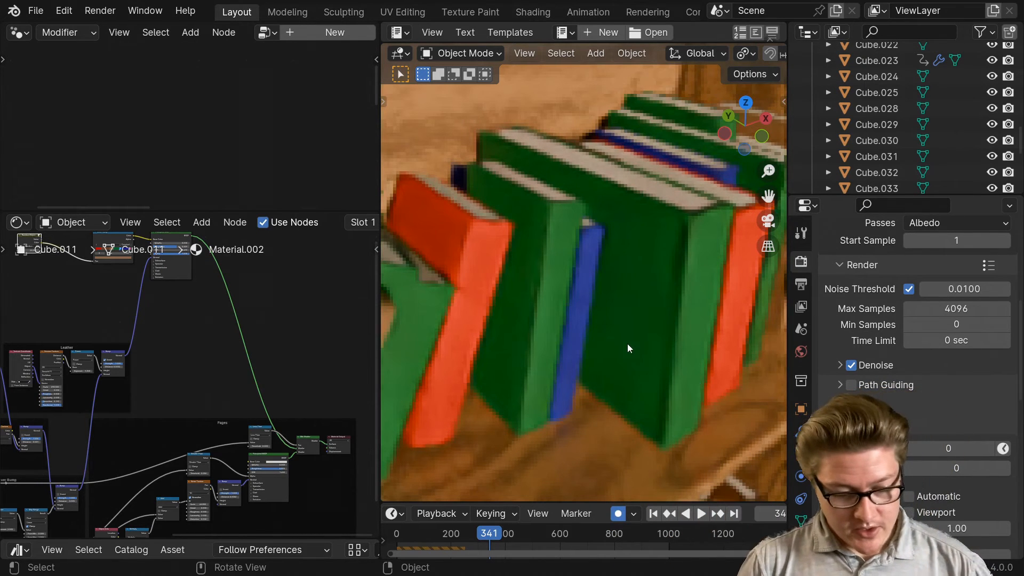
left_click_drag(627, 349, 675, 348)
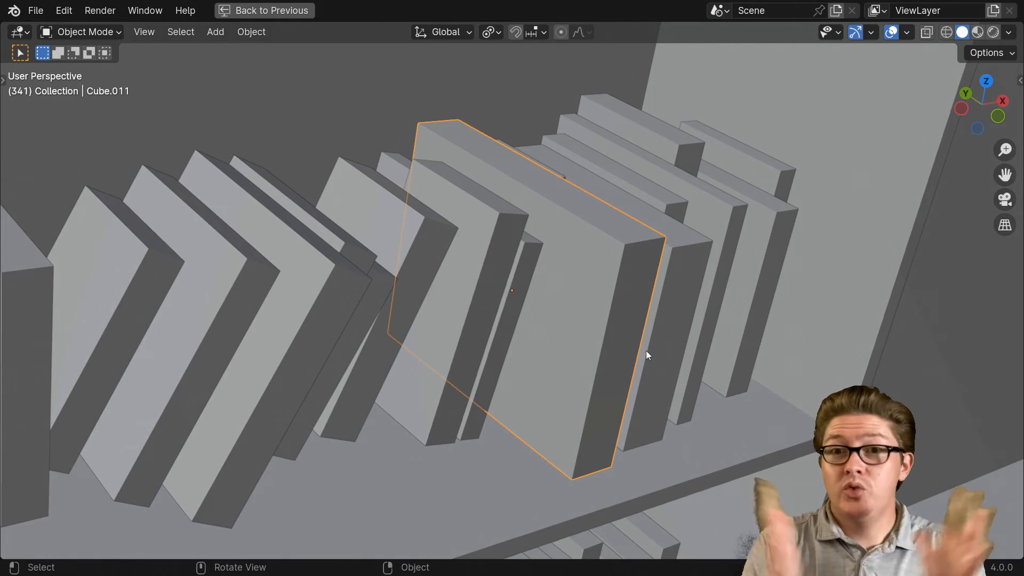
left_click(971, 31)
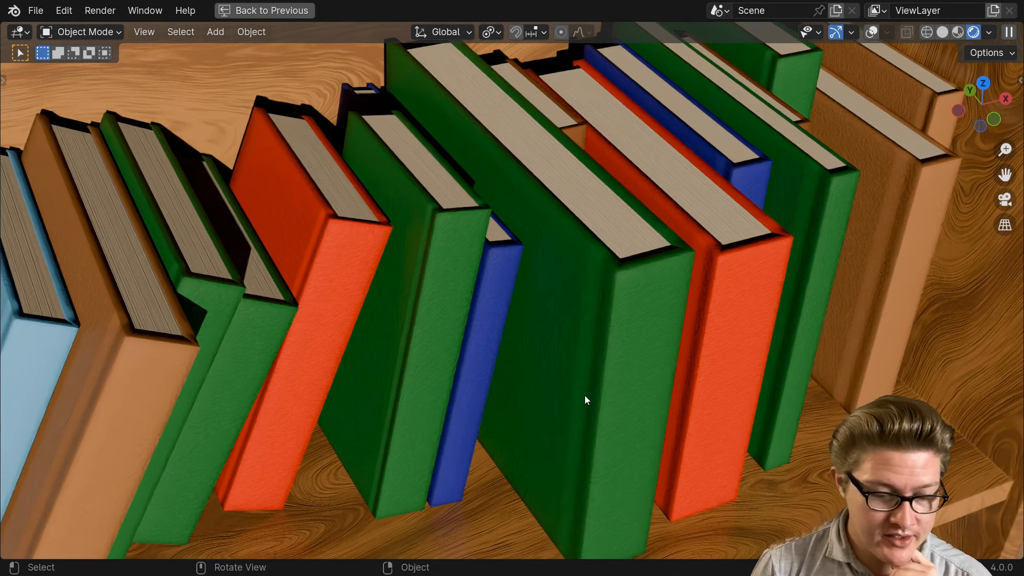
mouse_move(363, 105)
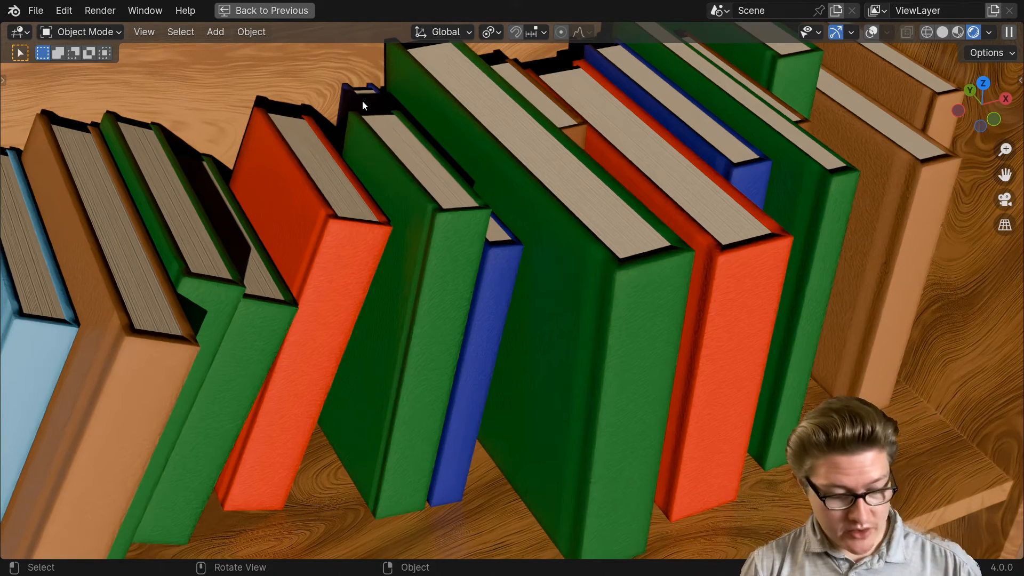
left_click(264, 11)
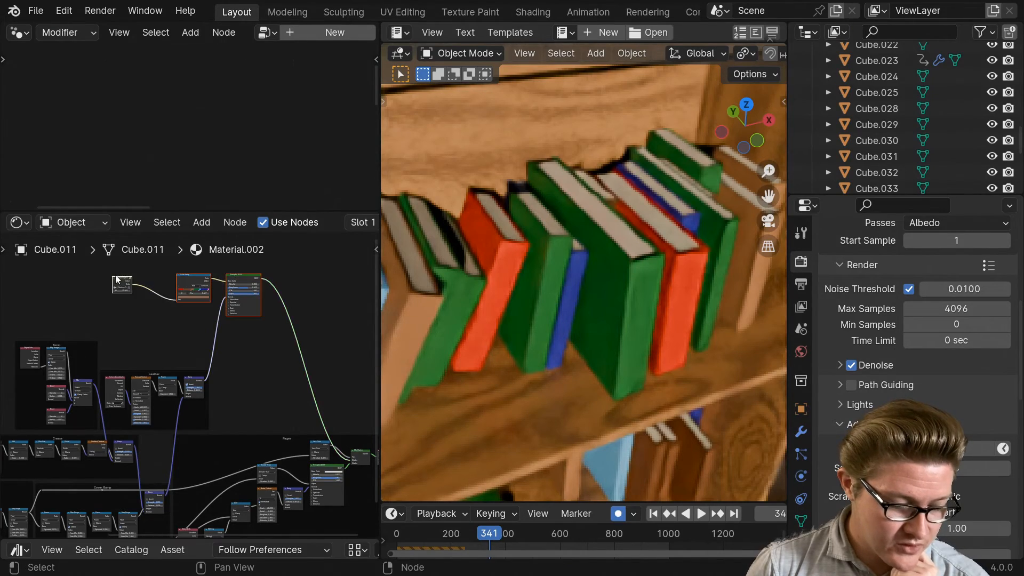